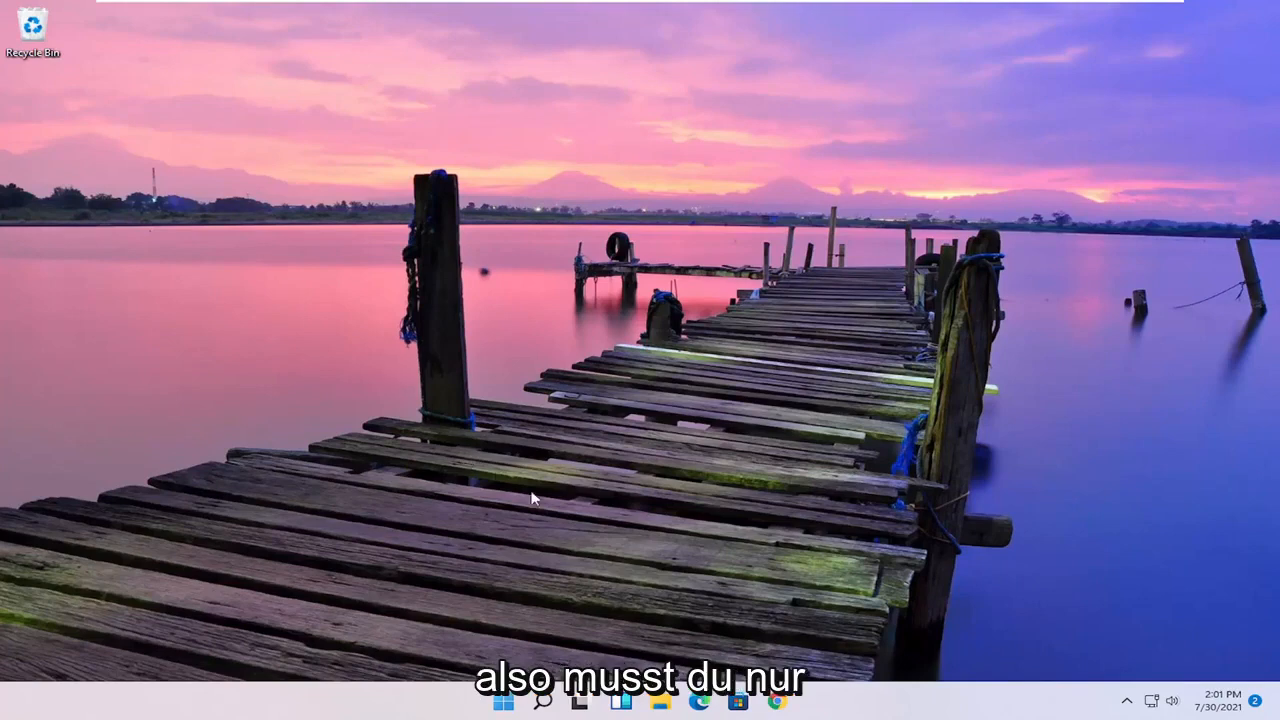
Search the Start menu for 'apps and features'
click(541, 700)
text(apps and features)
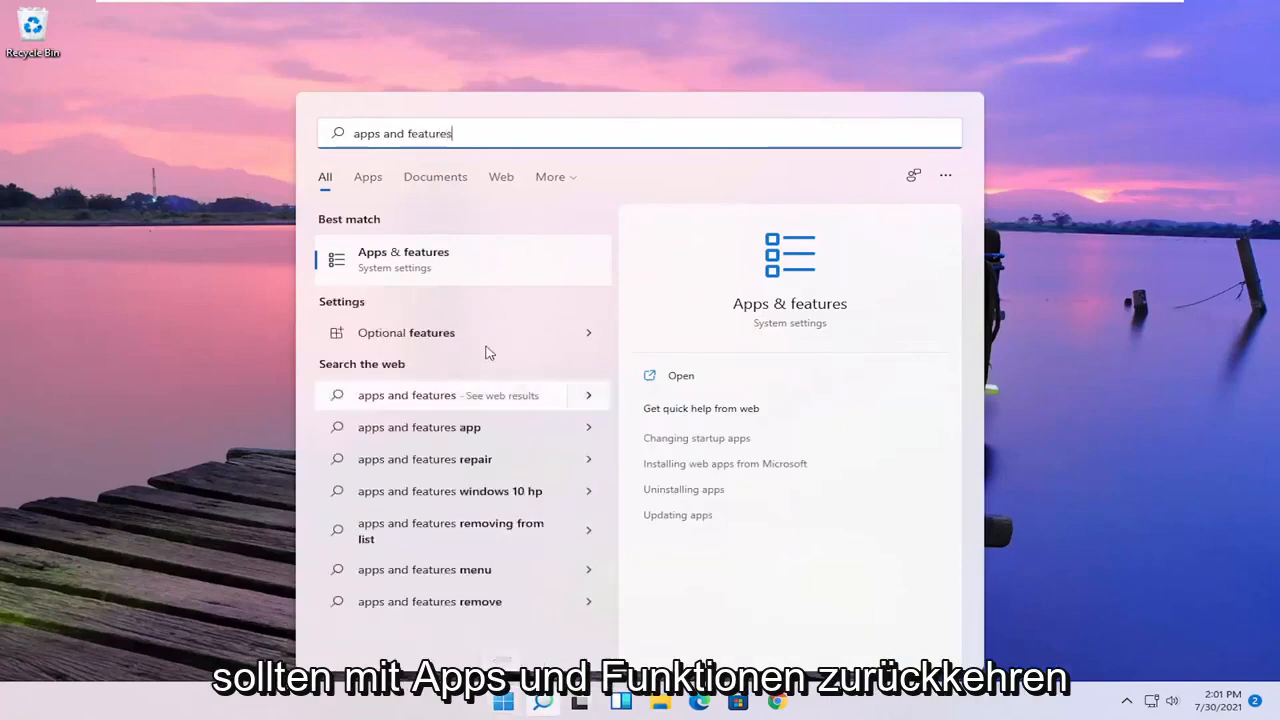
Open Apps & features and scroll to Google Chrome's default-apps page
click(403, 259)
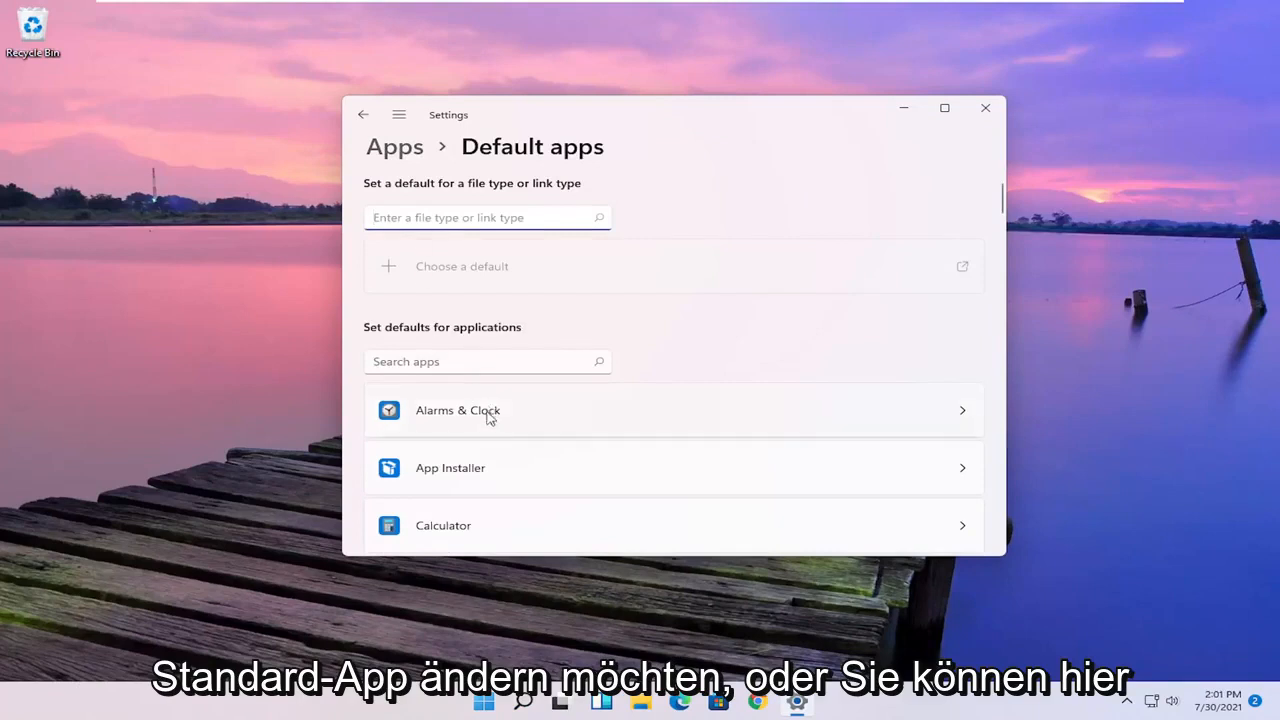
scroll(down, 3)
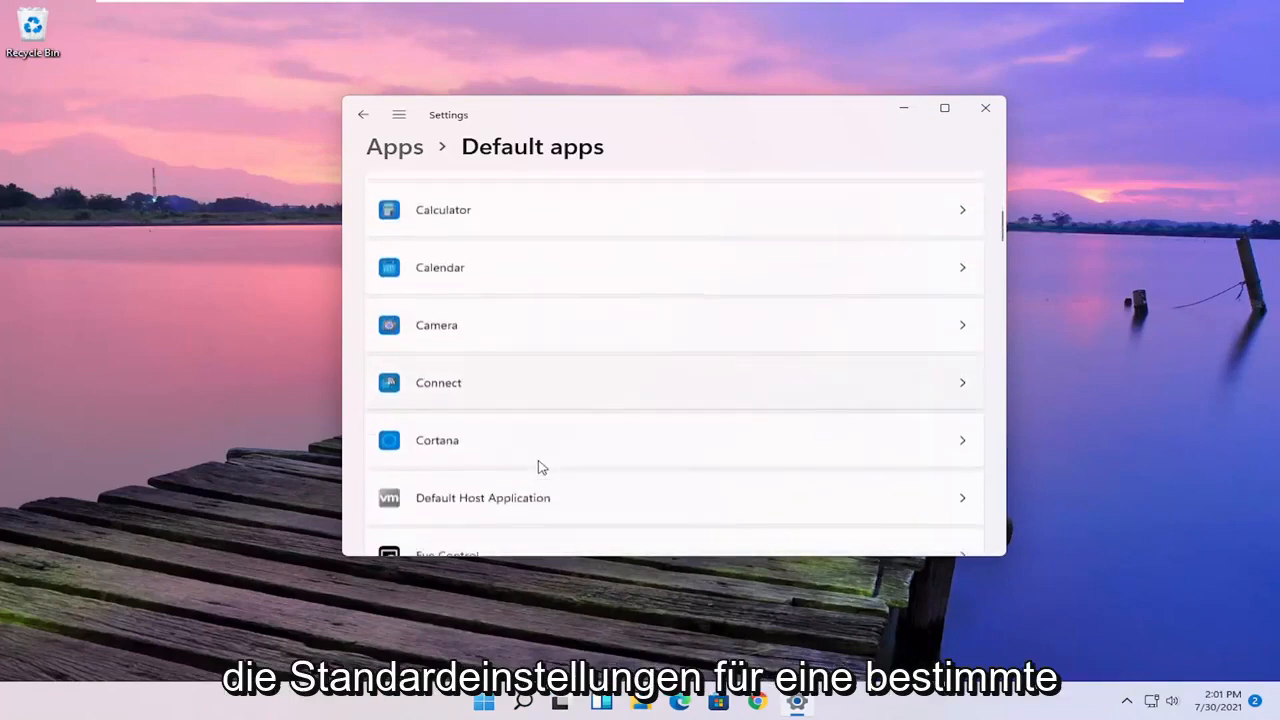
scroll(down, 3)
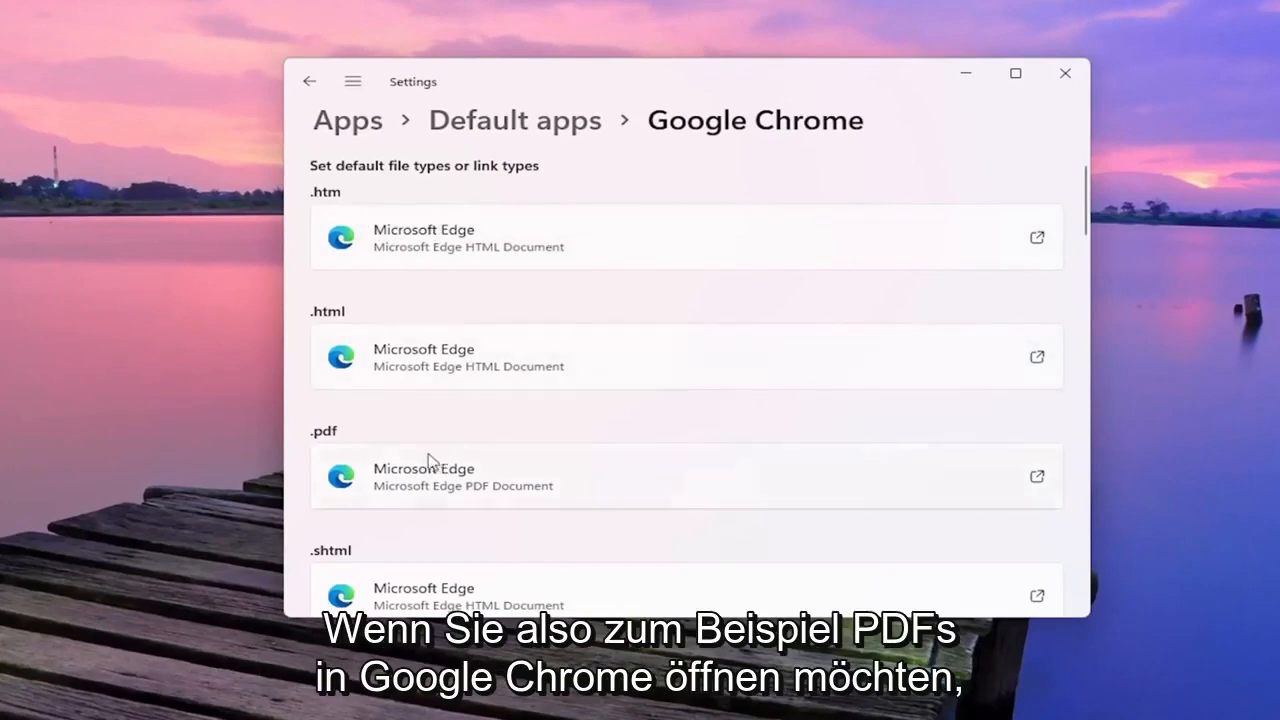
Assign .pdf files to Google Chrome in Chrome's default-apps page
scroll(down, 3)
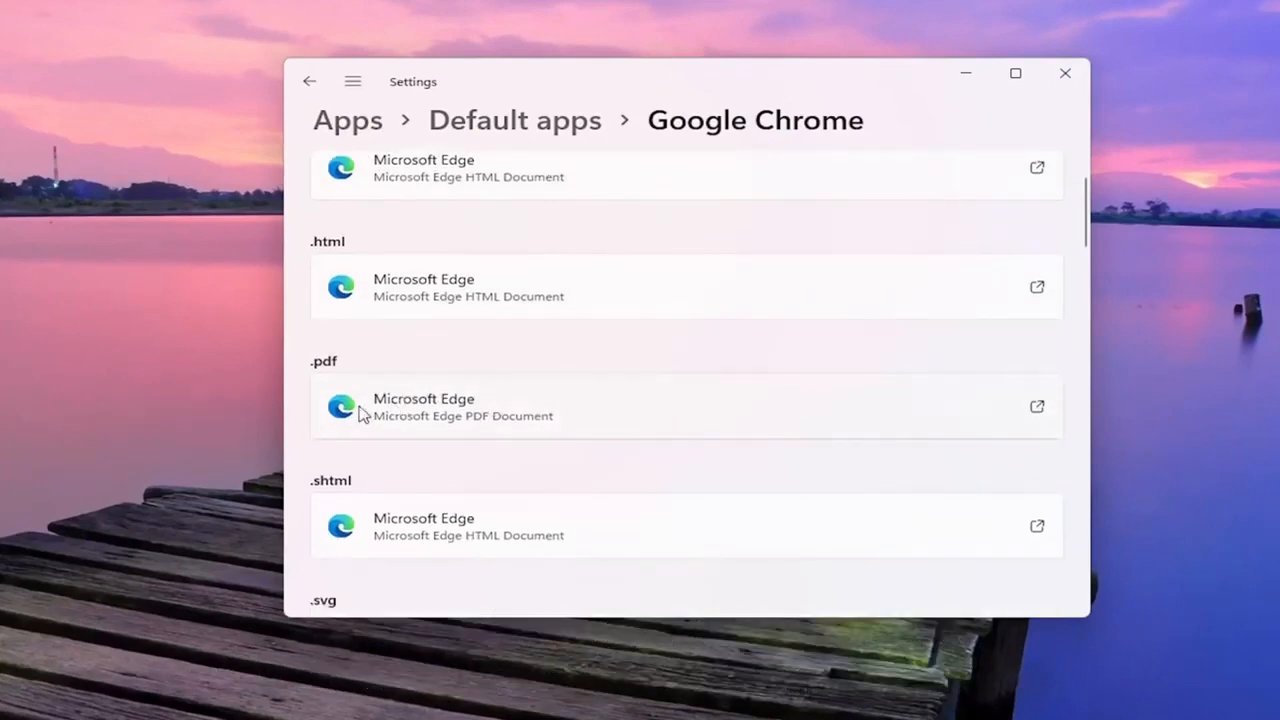
click(685, 407)
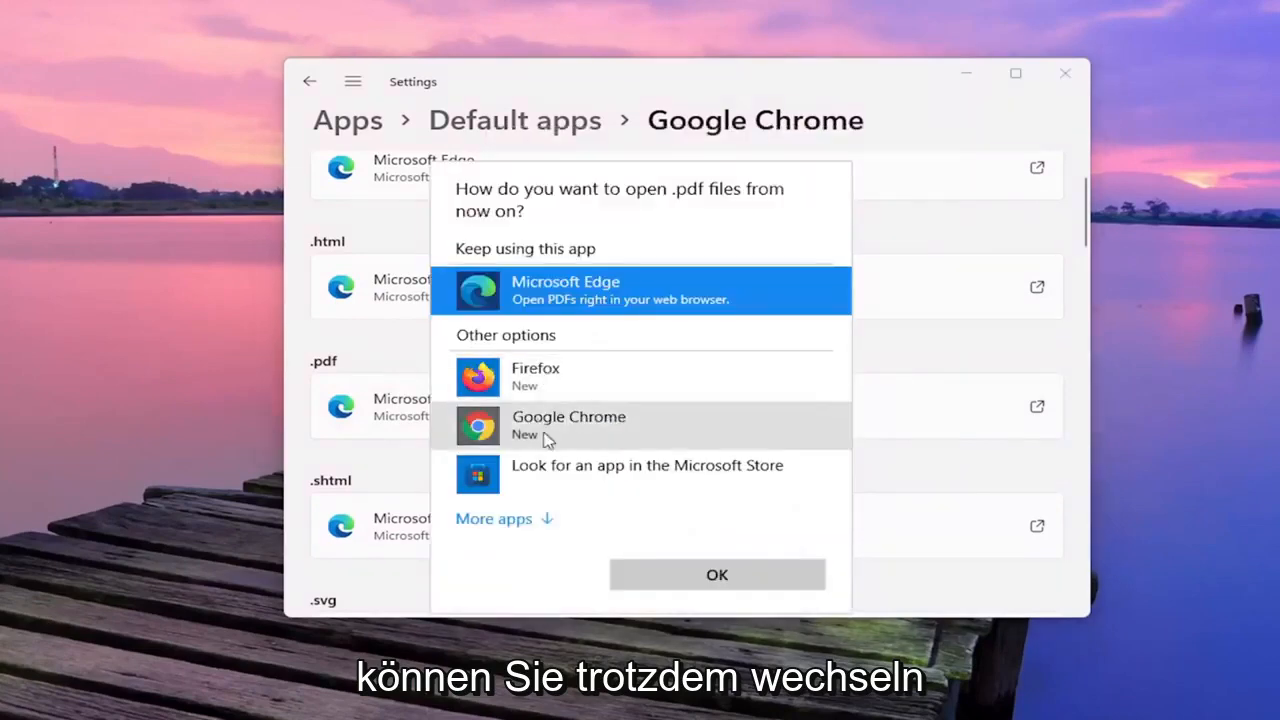
click(716, 574)
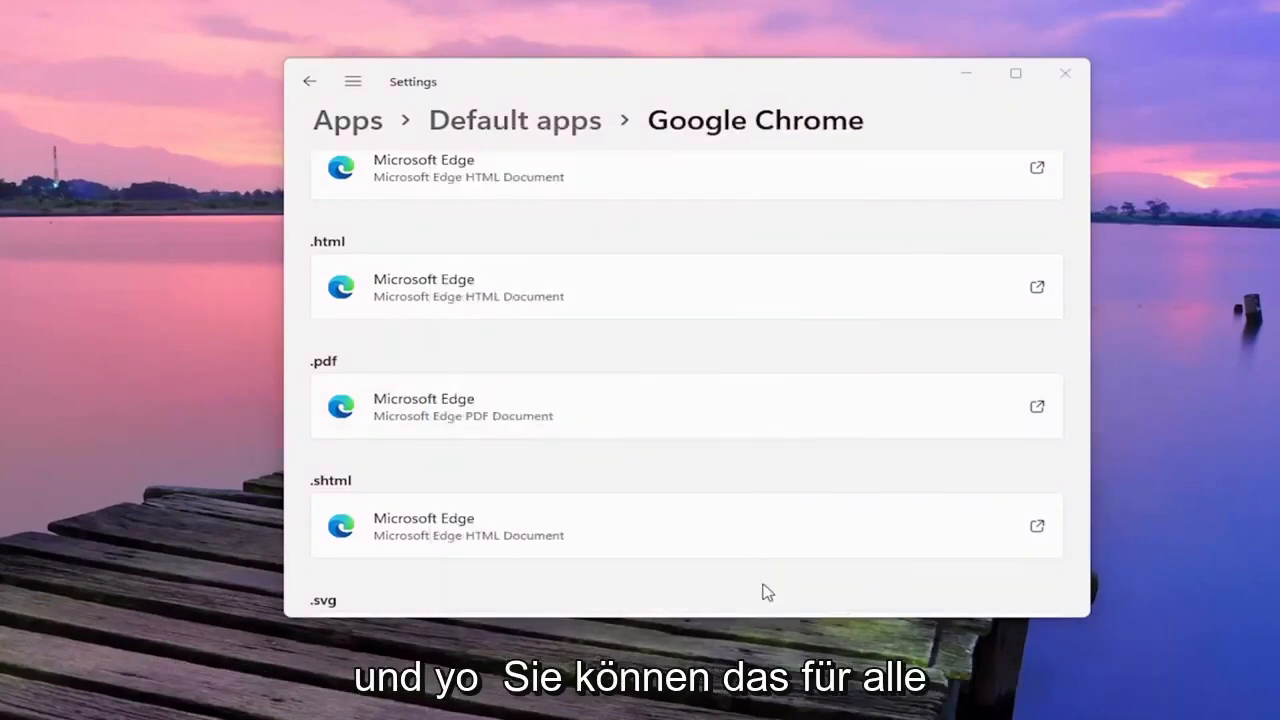
scroll(down, 3)
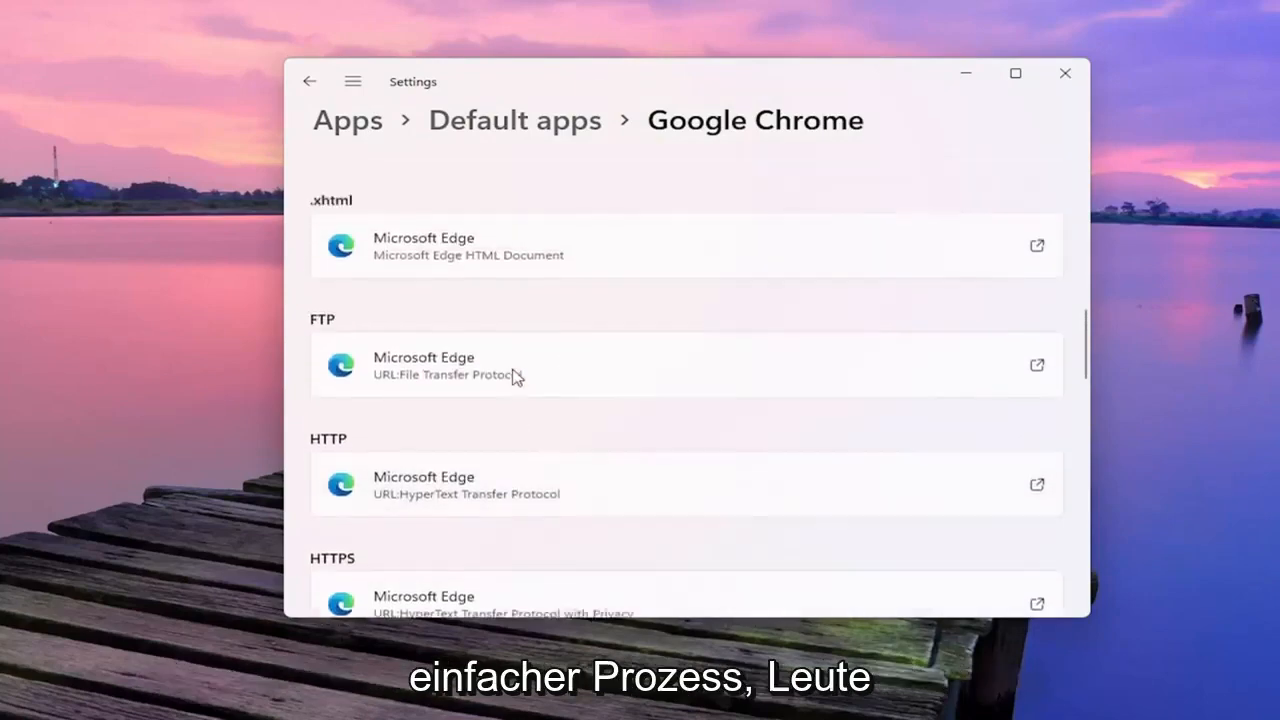
Go back to the Default apps overview and close Settings
click(309, 81)
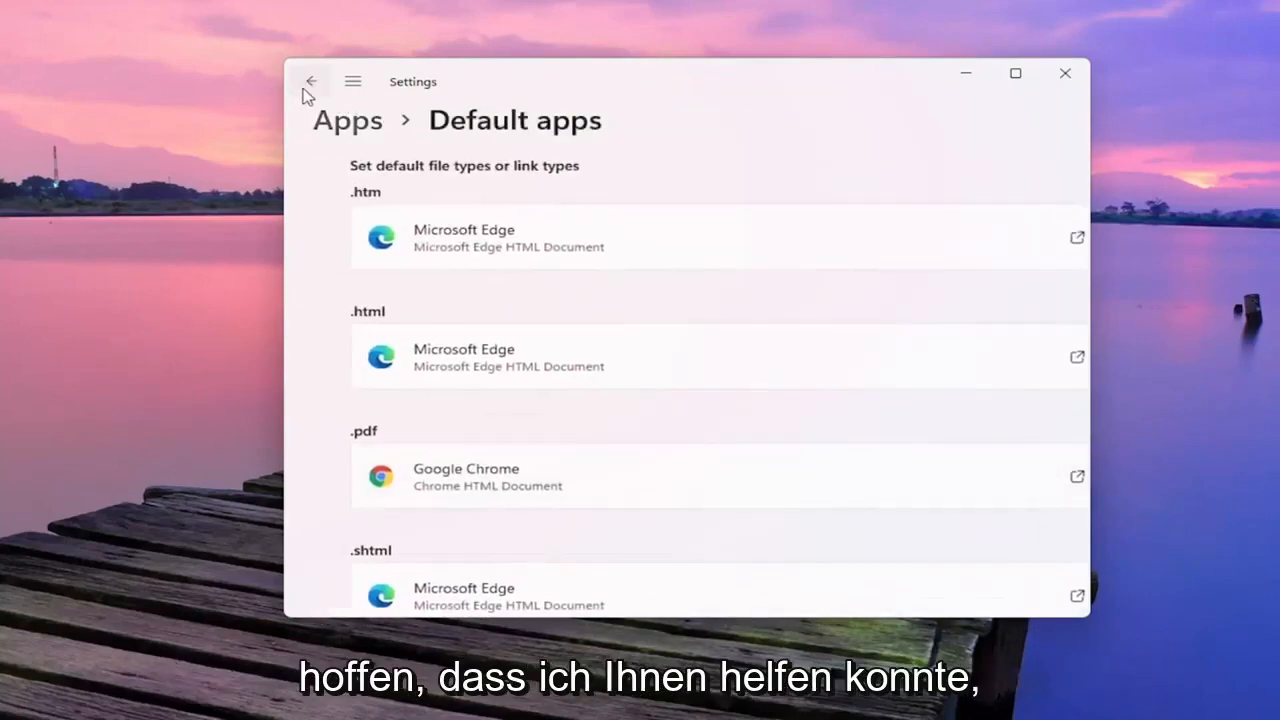
click(1064, 73)
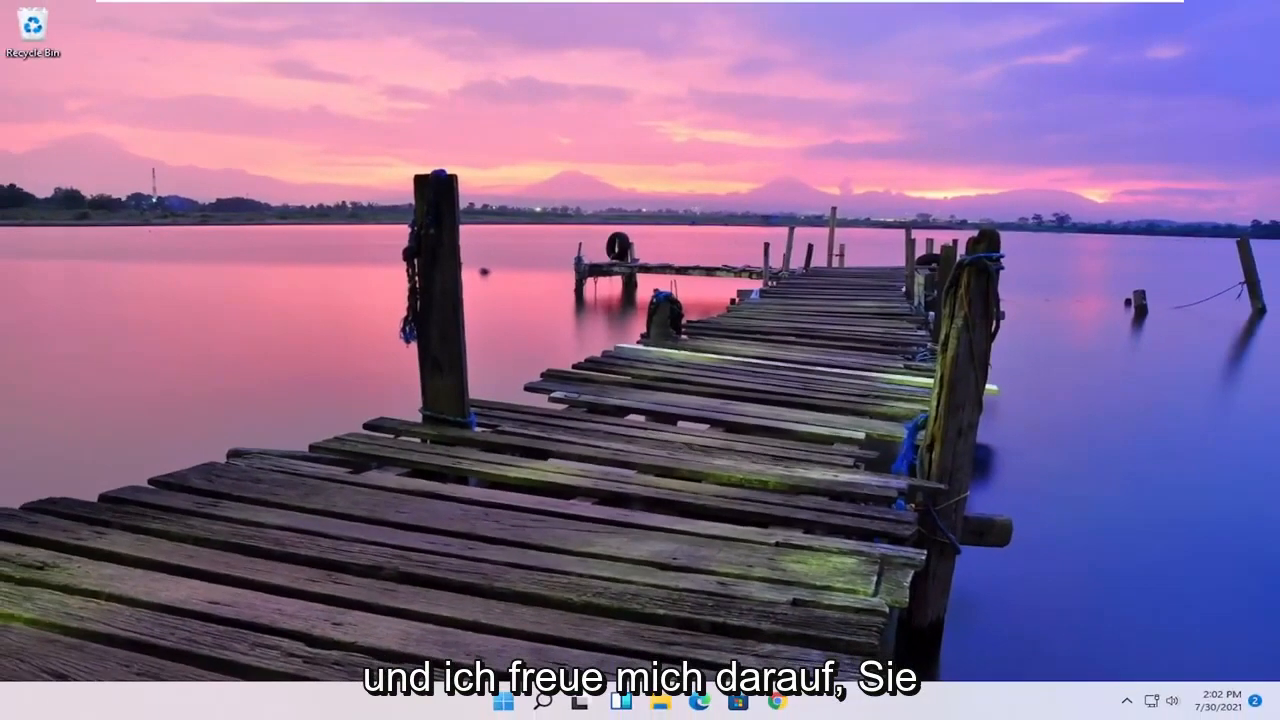